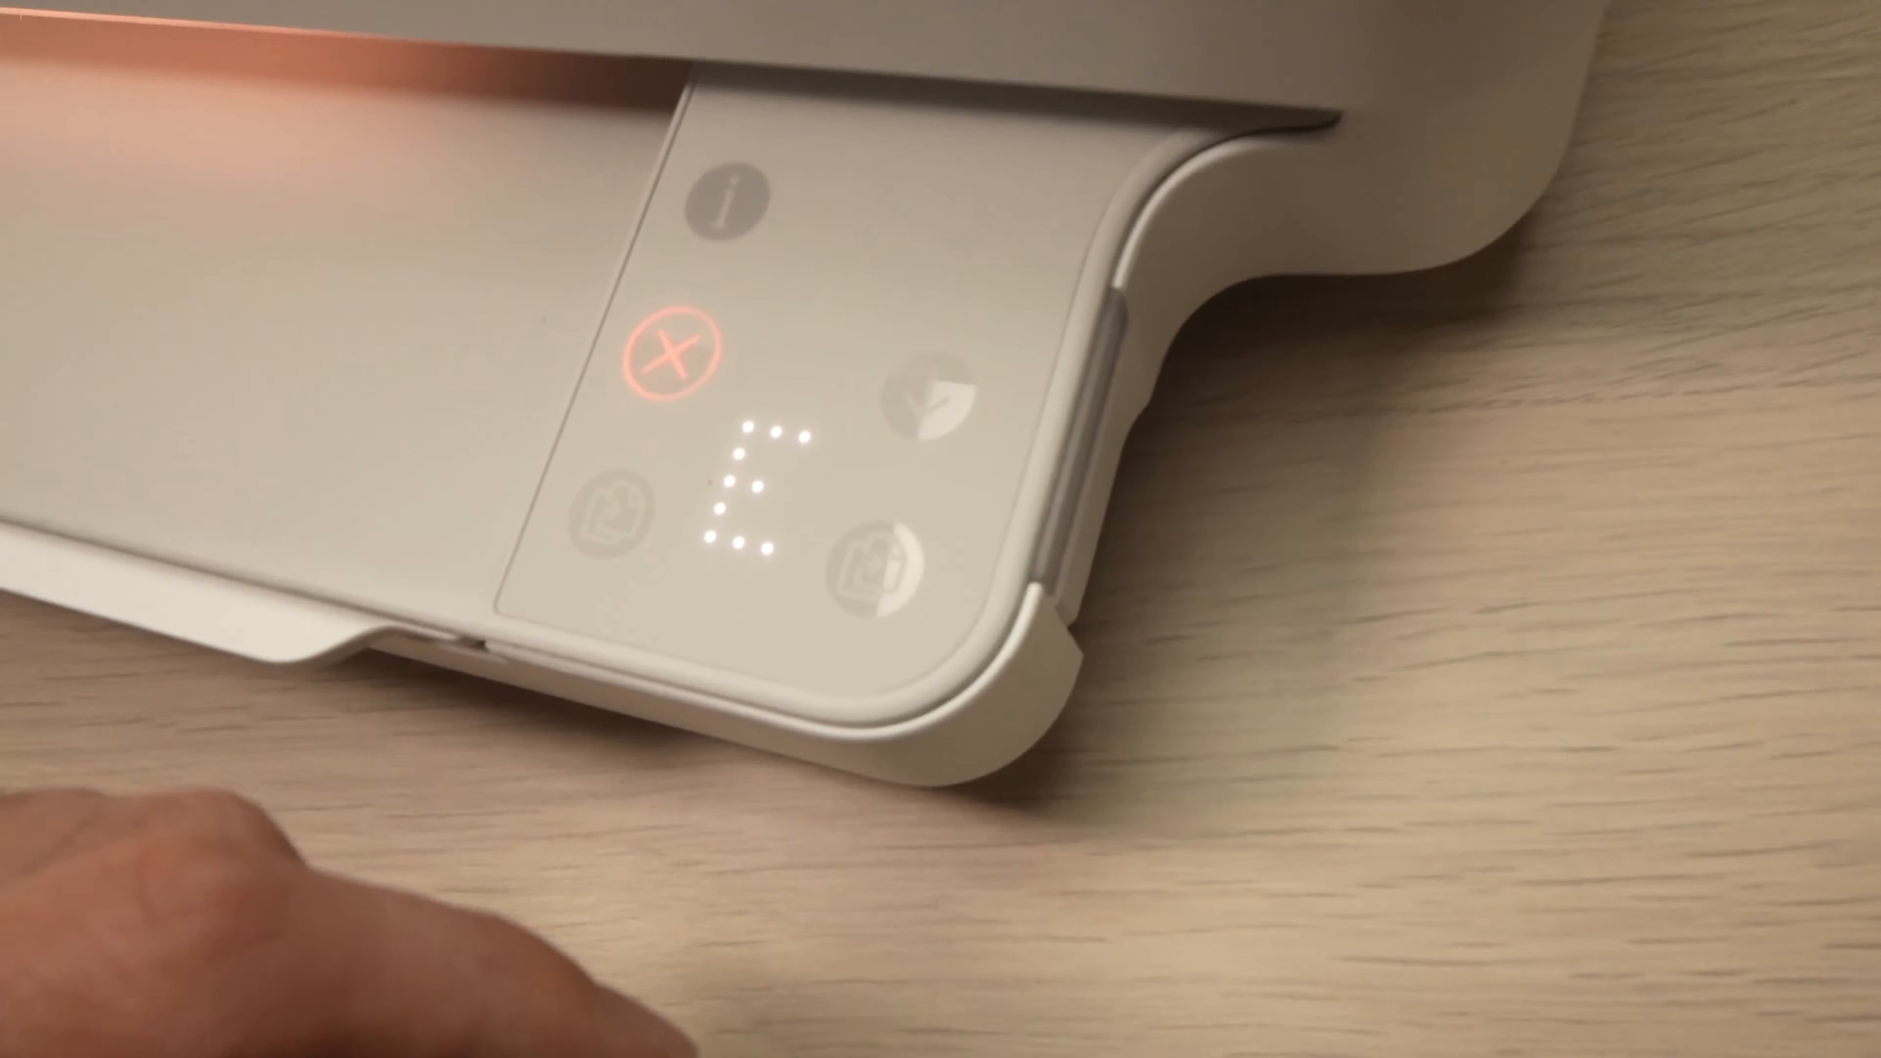
pyautogui.click(830, 300)
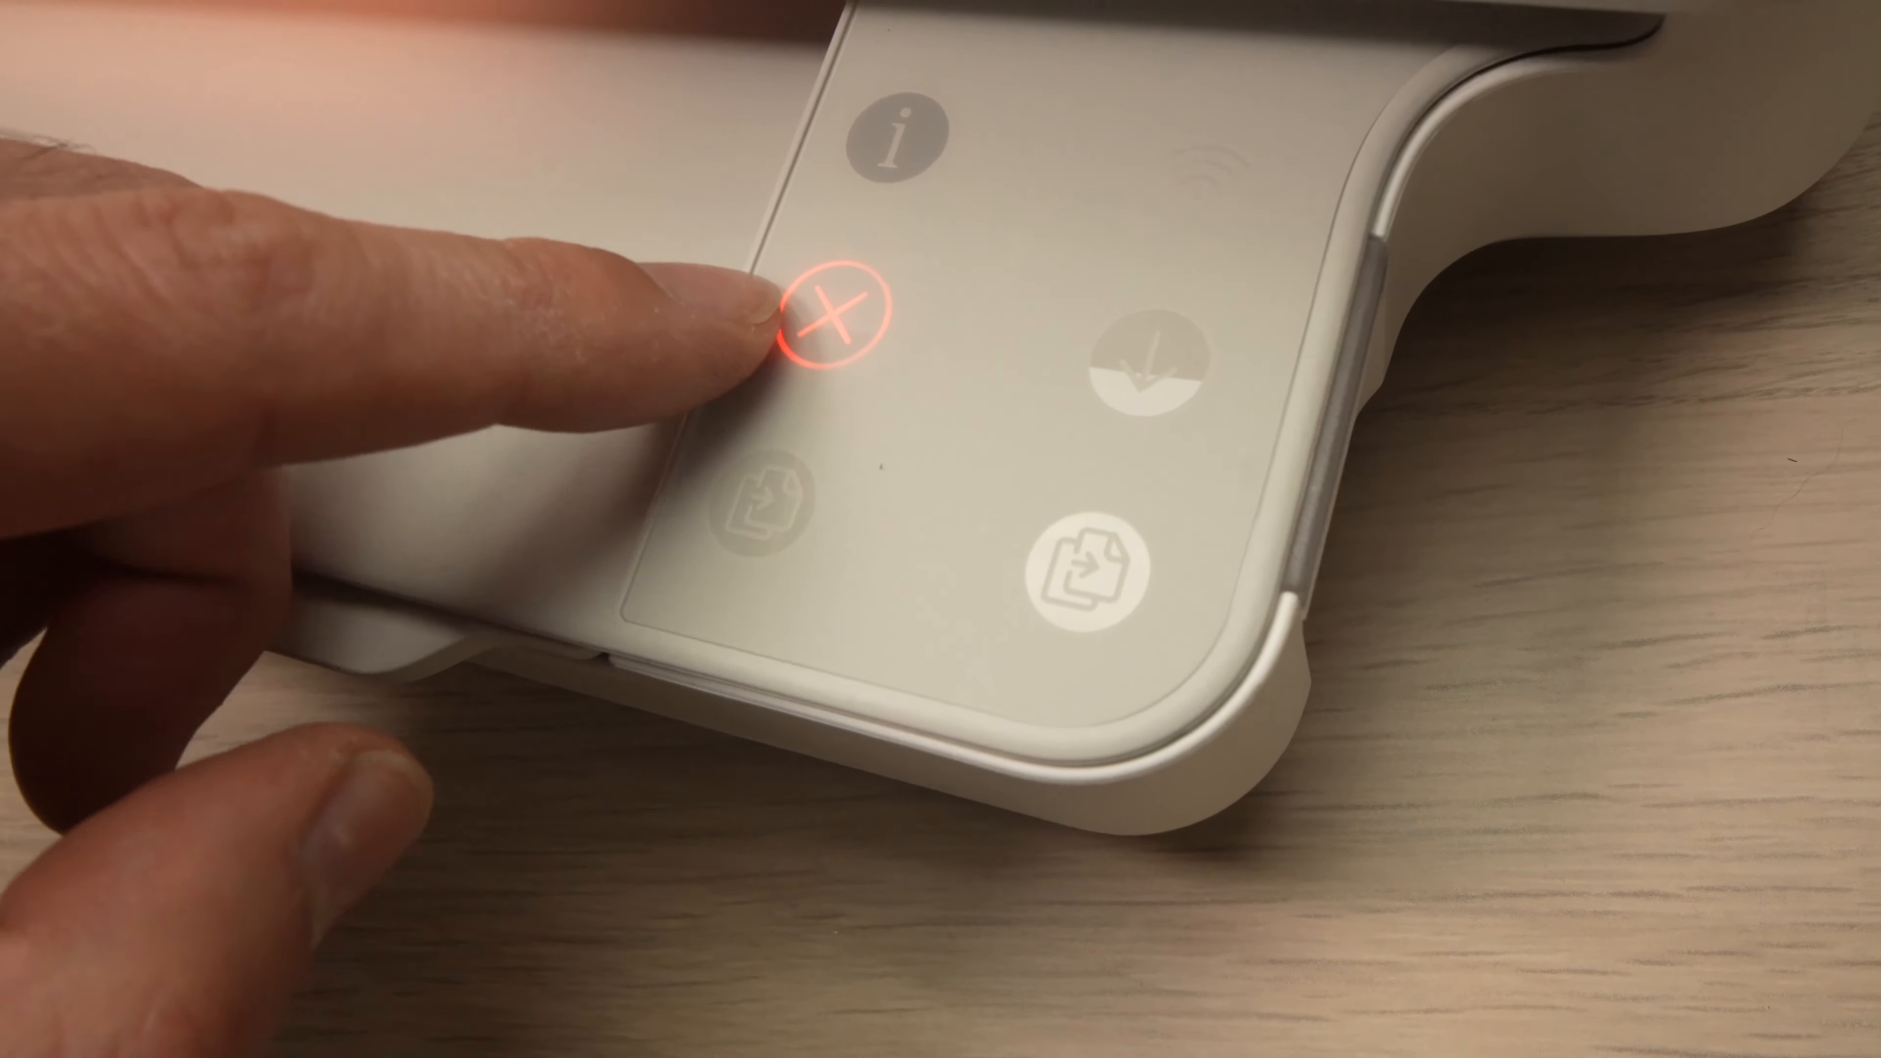